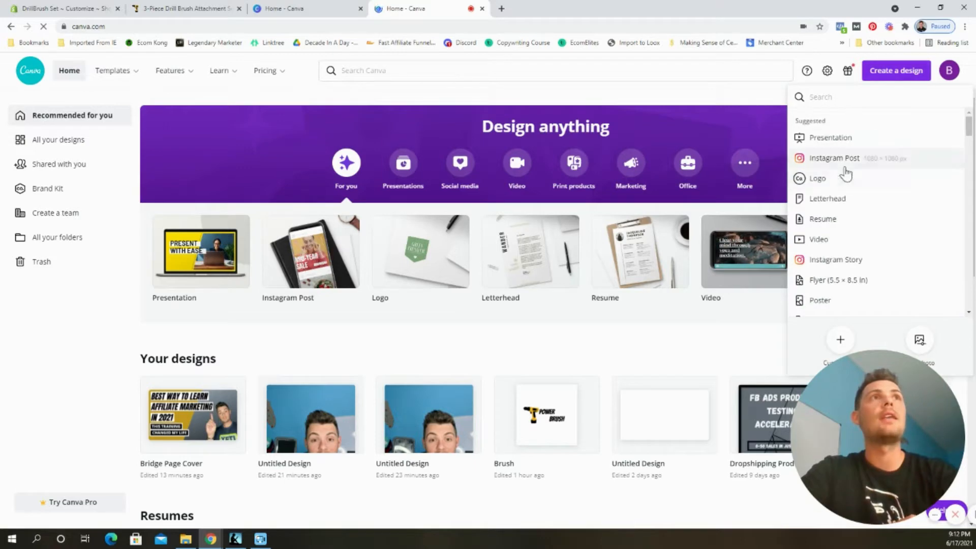
Step: Start an Instagram post, search 'drill' and place the yellow drill graphic on the page's left side
{"action": "left_click", "coordinate": [833, 157]}
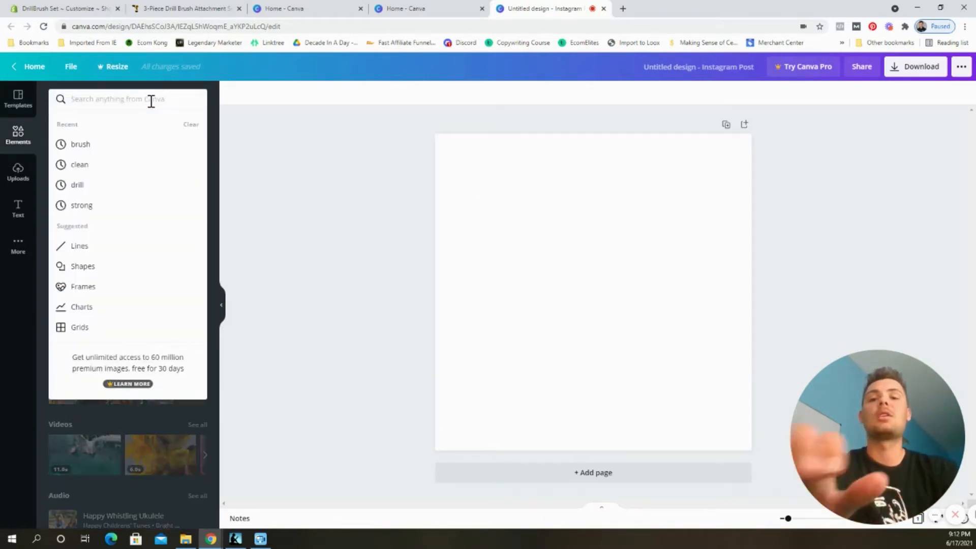
{"action": "type", "text": "drill"}
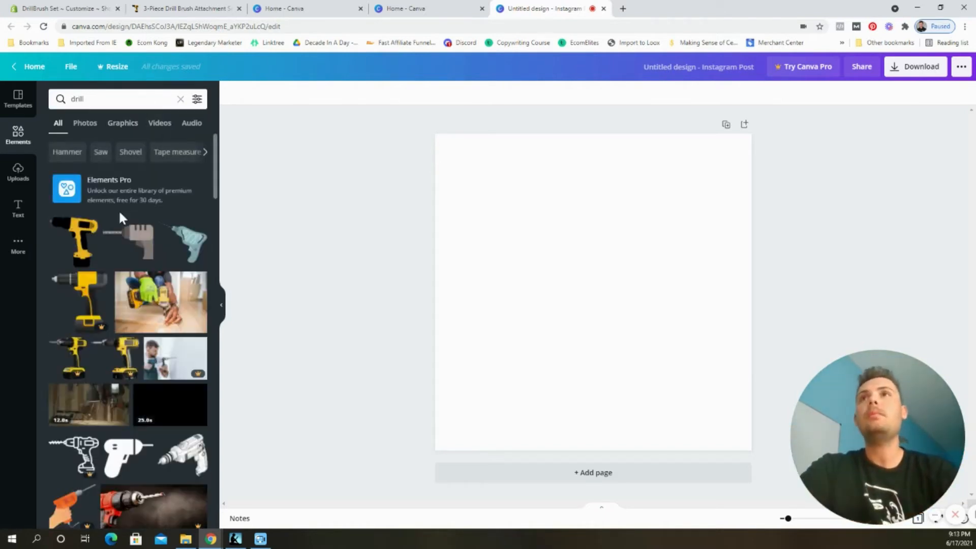
{"action": "left_click", "coordinate": [75, 242]}
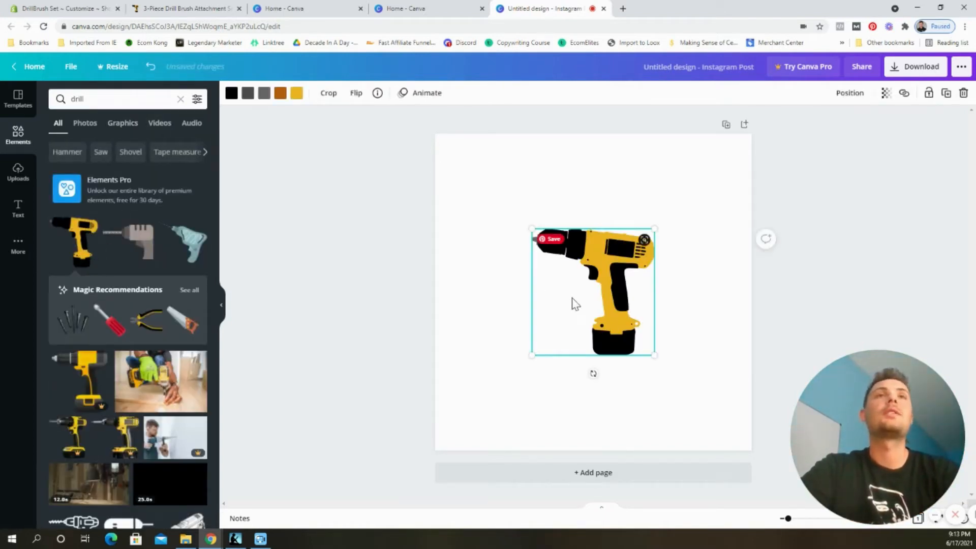
{"action": "left_click_drag", "start_coordinate": [592, 292], "coordinate": [511, 292]}
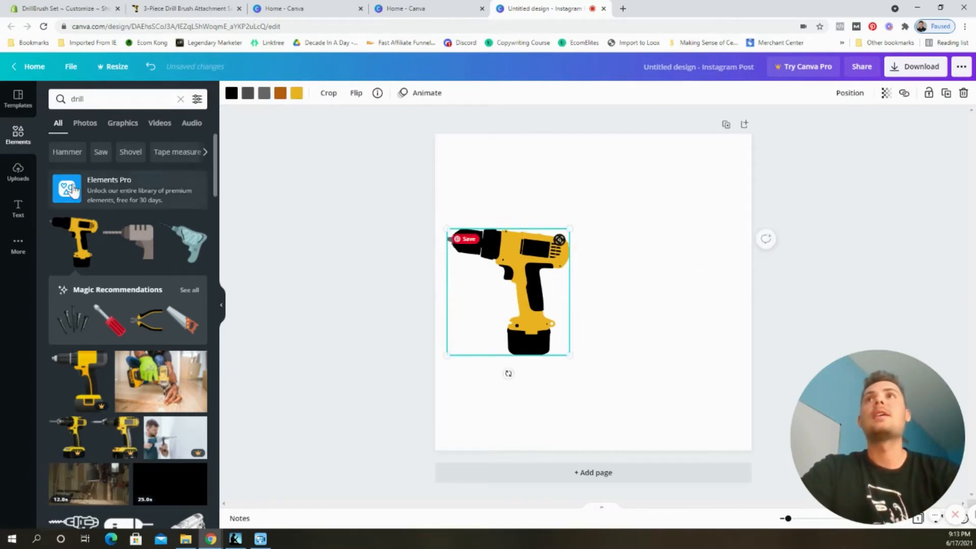
Step: Add a 'Power' heading, duplicate it as 'Brush', and stagger both beside the drill
{"action": "left_click", "coordinate": [18, 209]}
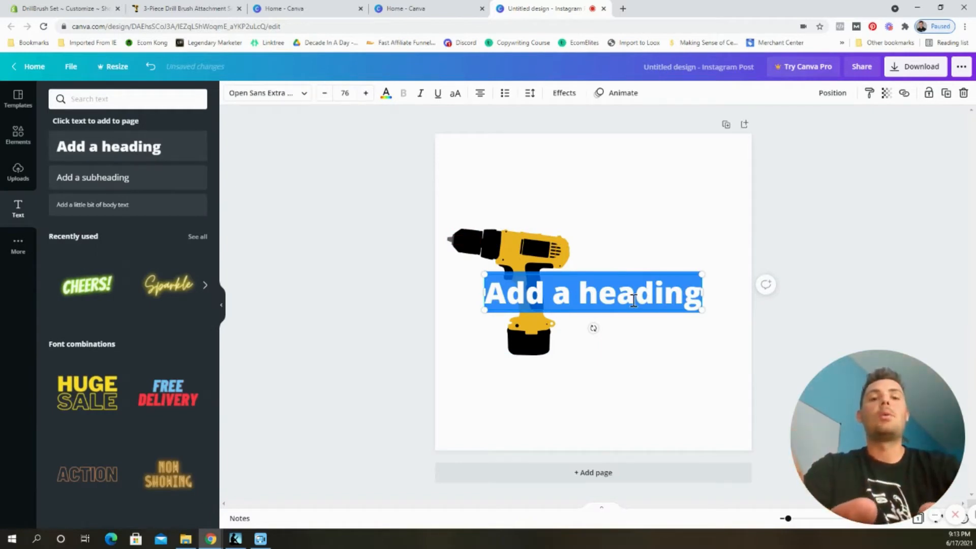
{"action": "type", "text": "Power"}
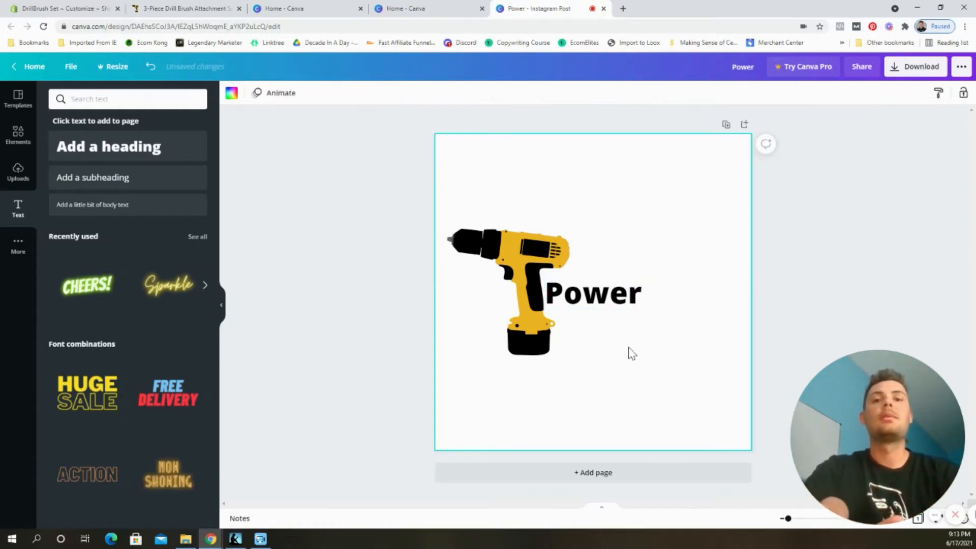
{"action": "left_click", "coordinate": [621, 340]}
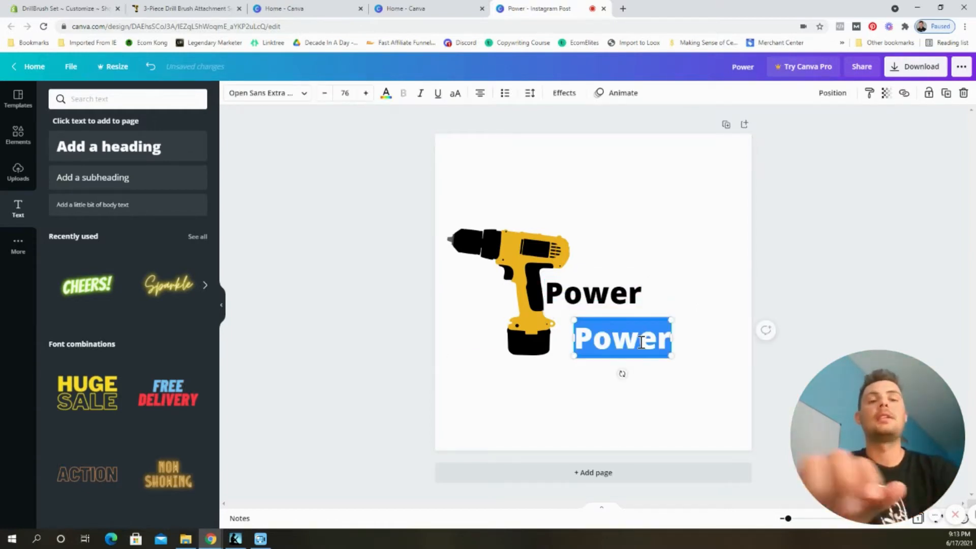
{"action": "type", "text": "Brush"}
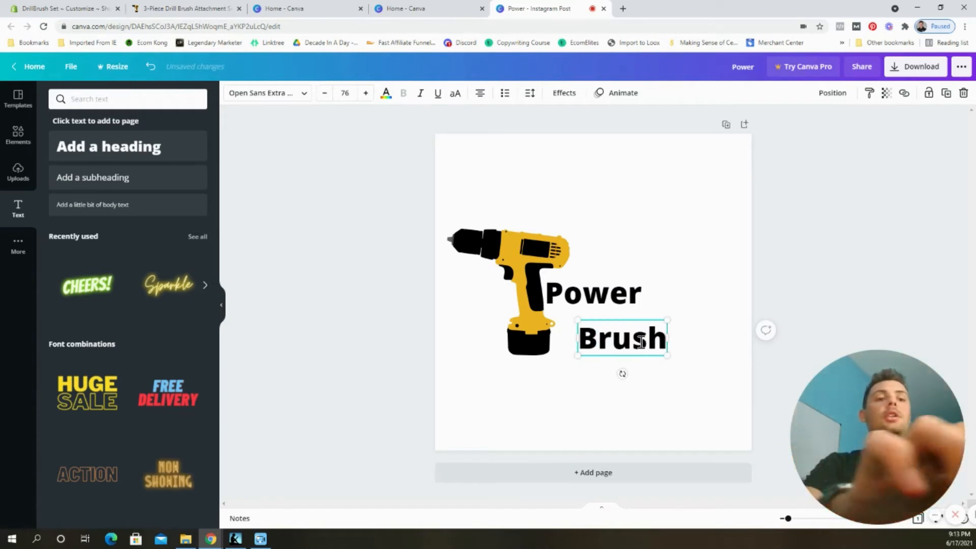
{"action": "left_click", "coordinate": [666, 223]}
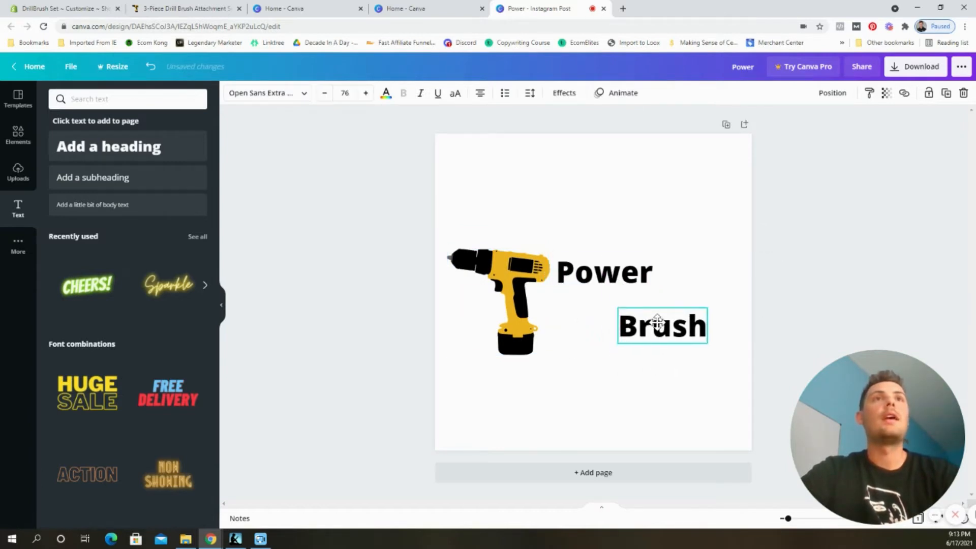
{"action": "left_click", "coordinate": [603, 274]}
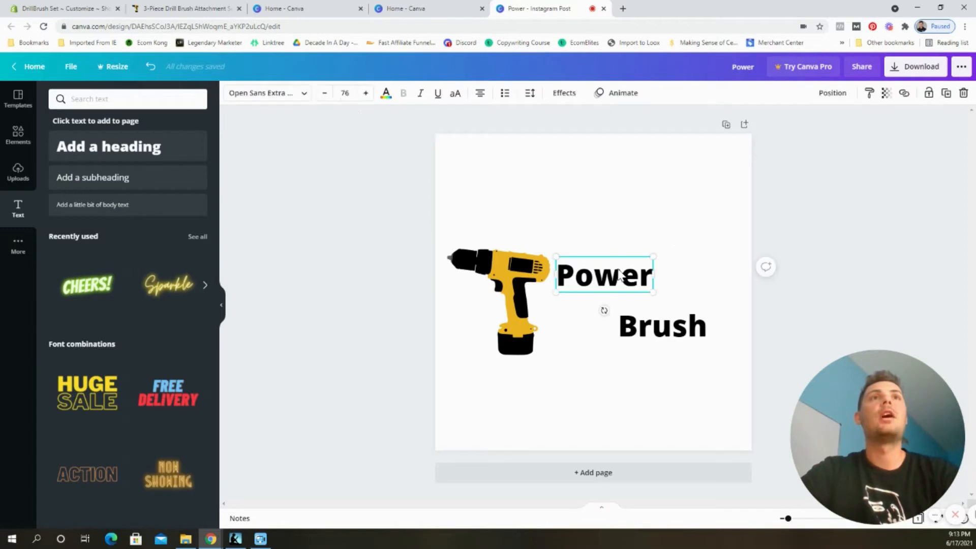
Step: Apply the Bangers font to both the Power and Brush headings and adjust their placement
{"action": "left_click", "coordinate": [264, 93]}
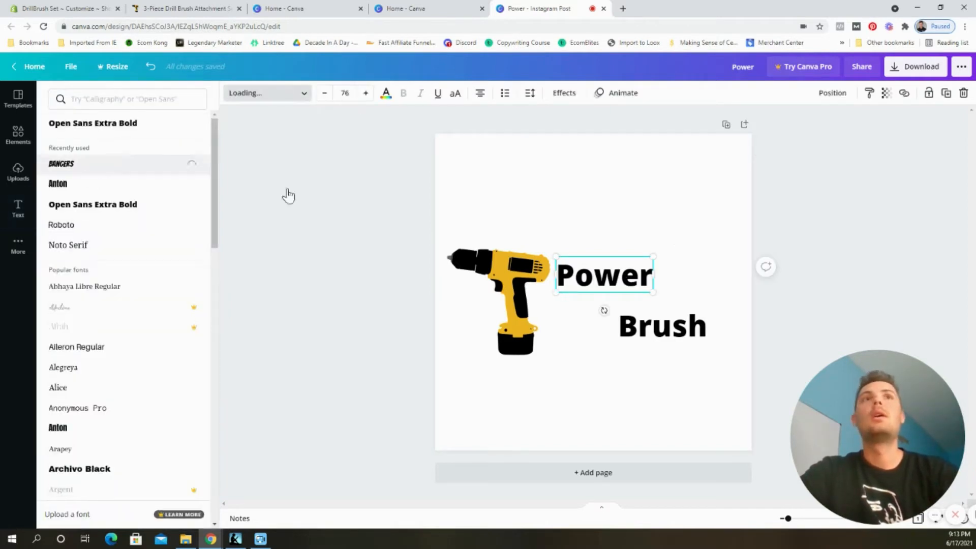
{"action": "left_click", "coordinate": [61, 164]}
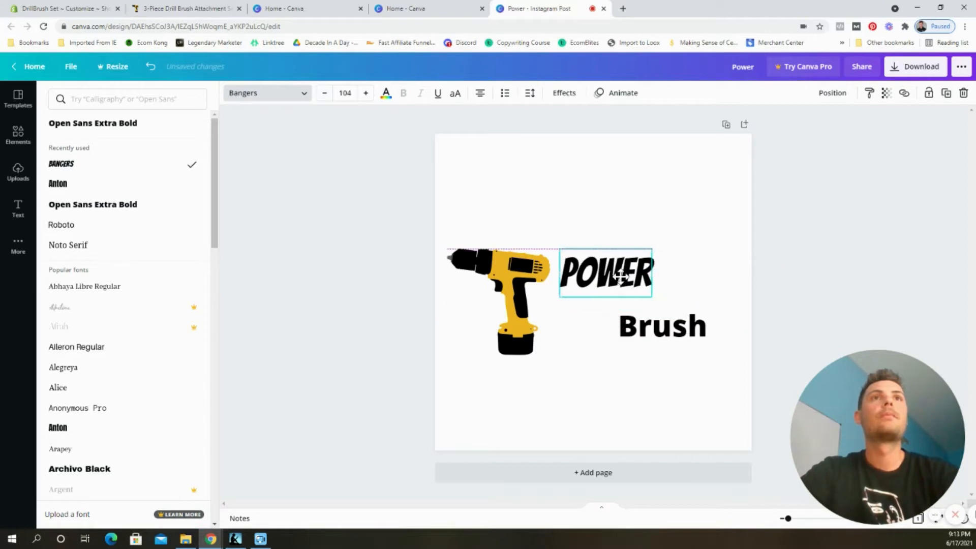
{"action": "left_click", "coordinate": [662, 325]}
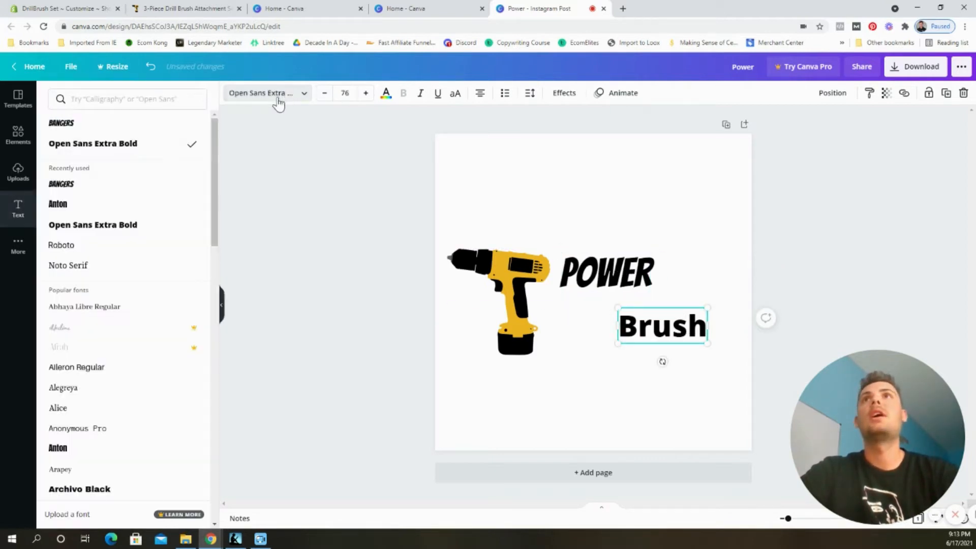
{"action": "left_click", "coordinate": [61, 183]}
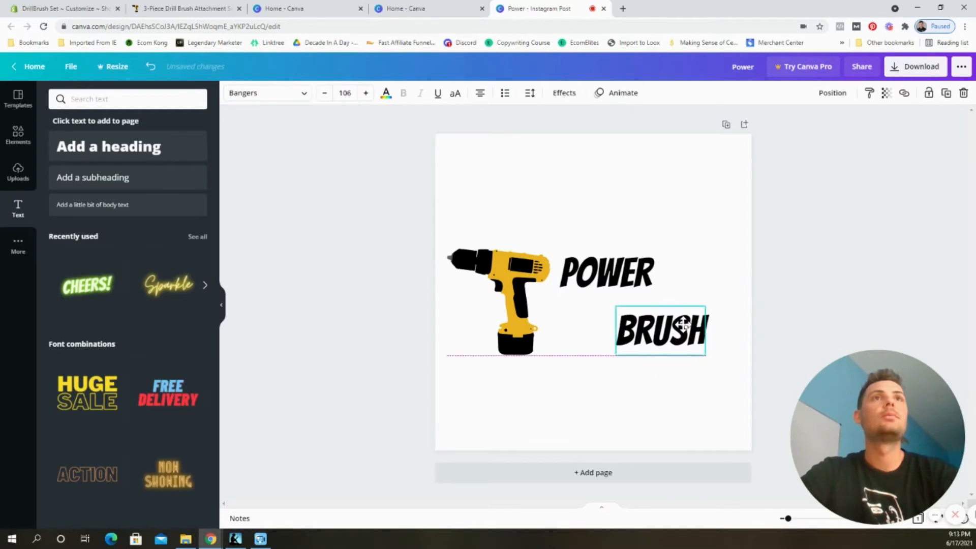
{"action": "left_click", "coordinate": [605, 272]}
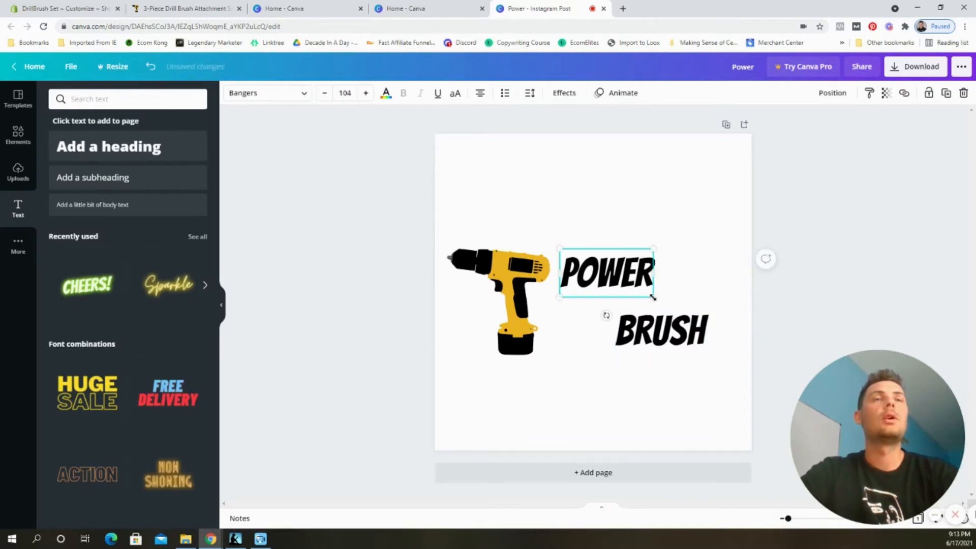
{"action": "left_click", "coordinate": [660, 329]}
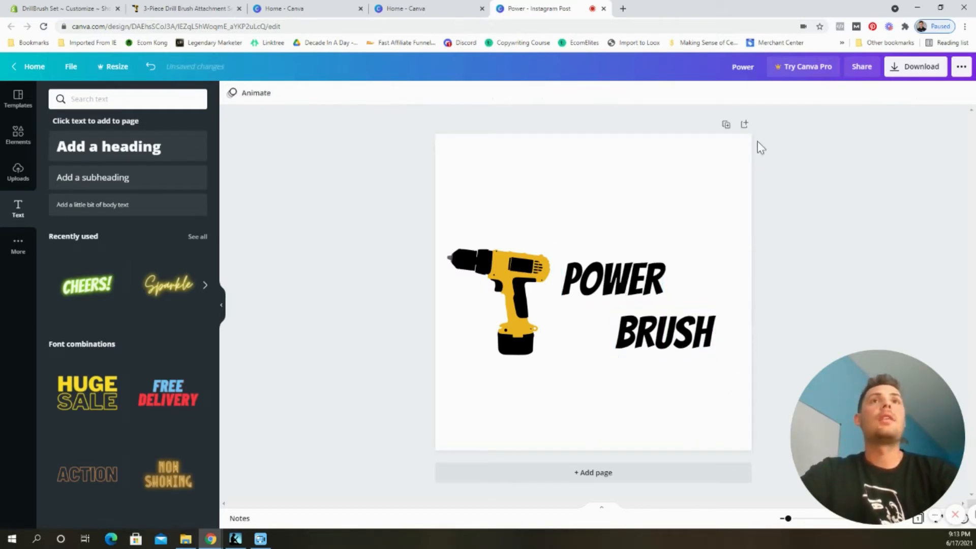
{"action": "mouse_move", "coordinate": [798, 160]}
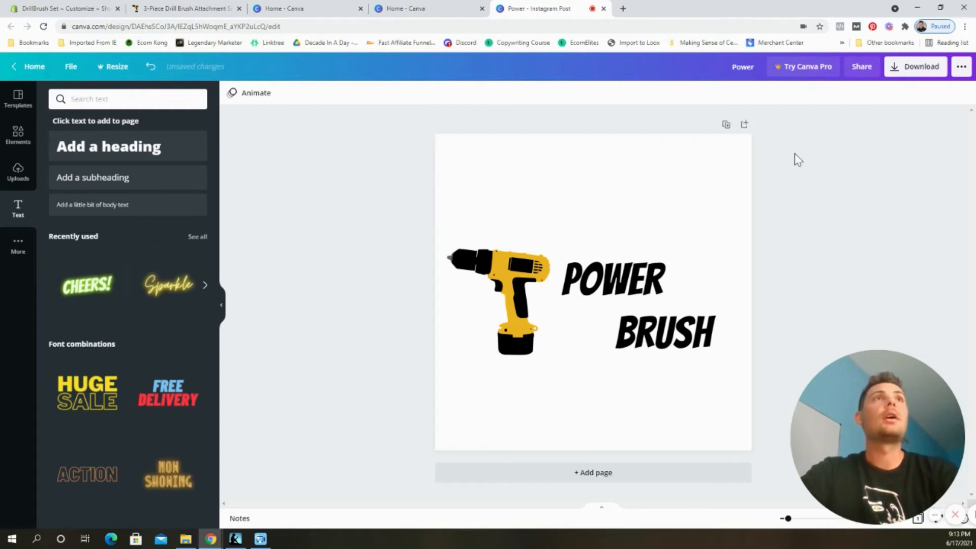
Step: Download the Power Brush logo design as a PNG file (Power.png)
{"action": "left_click", "coordinate": [914, 67]}
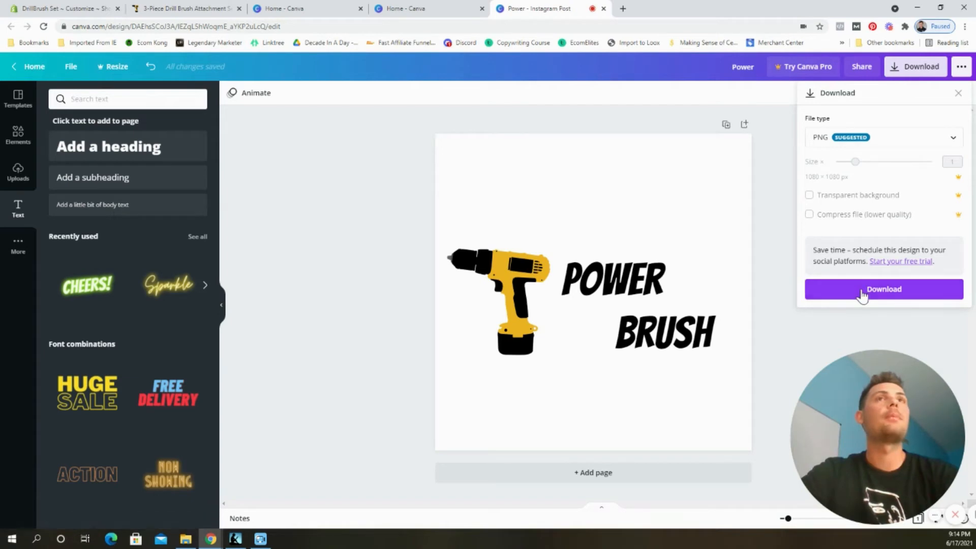
{"action": "left_click", "coordinate": [882, 289]}
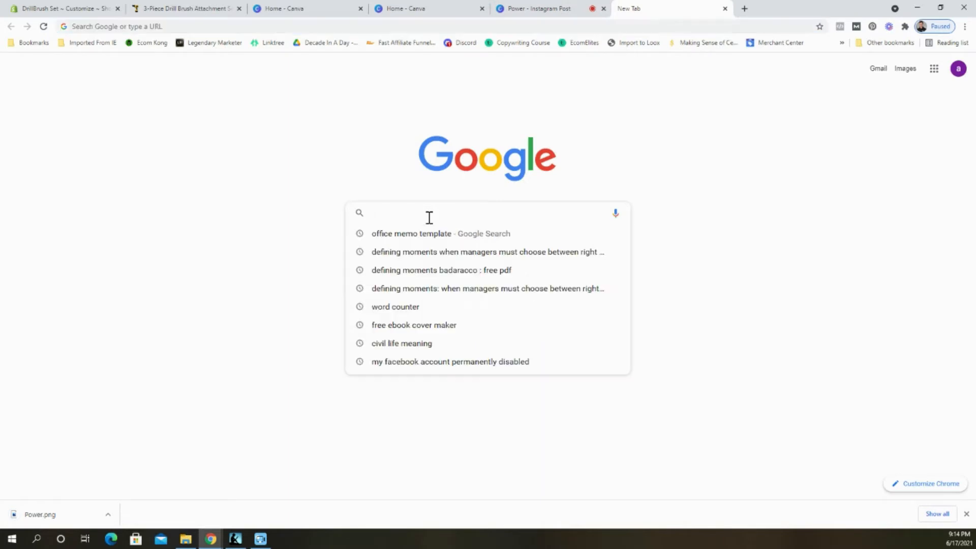
Step: Search 'transparent background', use remove.bg on Power.png and download the background-free preview
{"action": "type", "text": "transparent background"}
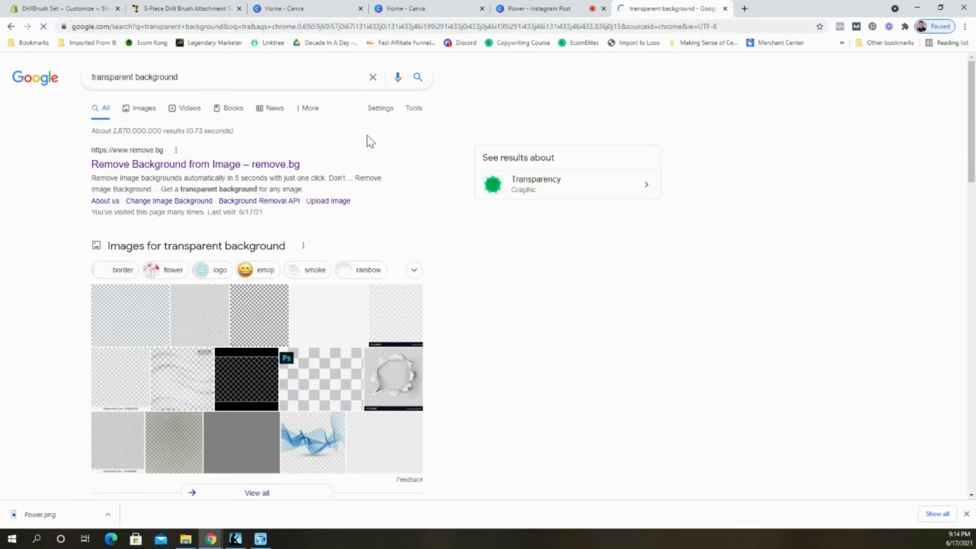
{"action": "left_click", "coordinate": [194, 164]}
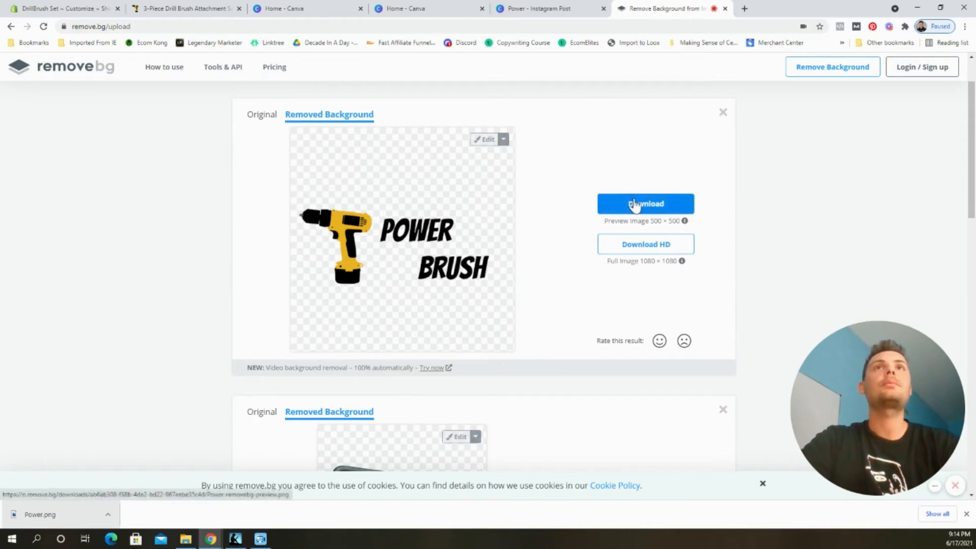
{"action": "left_click", "coordinate": [645, 203]}
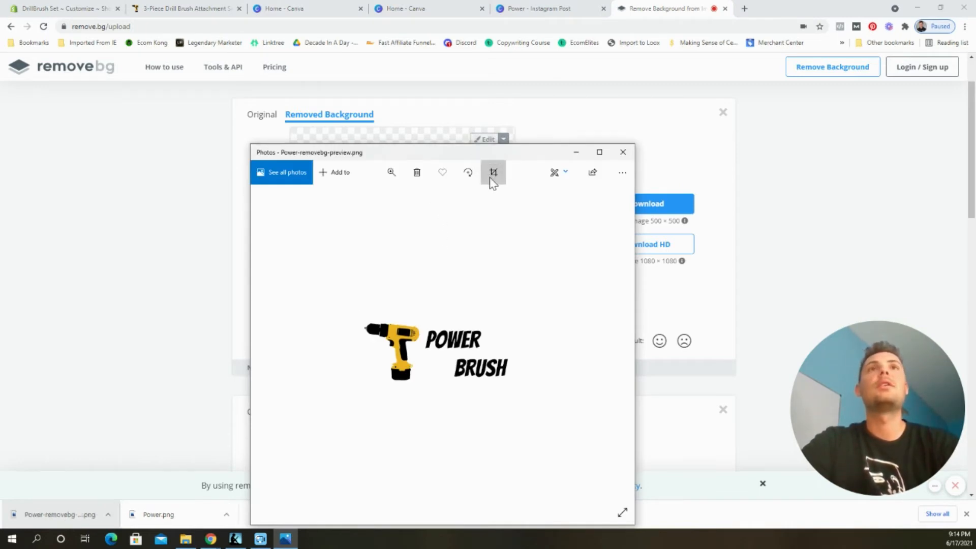
Step: Crop the transparent logo tightly around the drill and words, then save a copy
{"action": "left_click", "coordinate": [493, 173]}
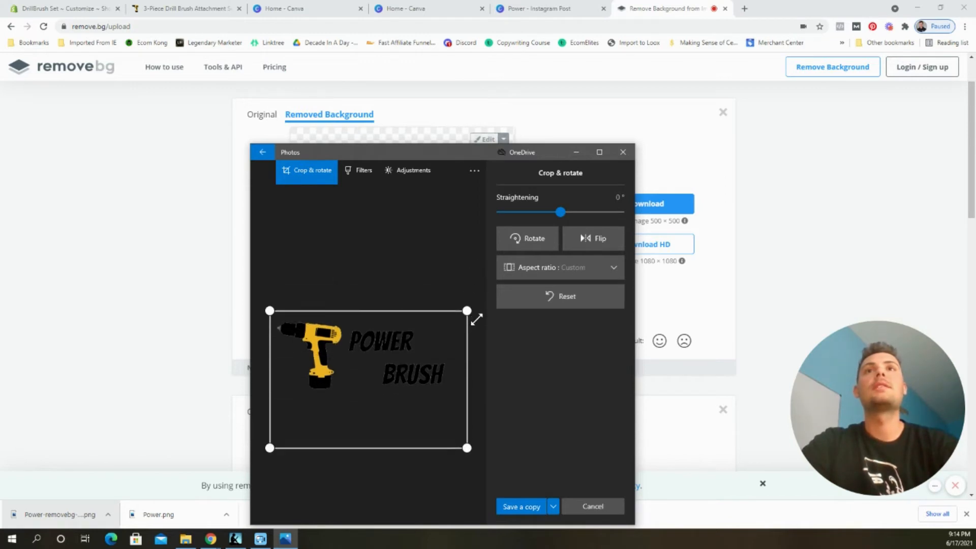
{"action": "left_click_drag", "start_coordinate": [467, 447], "coordinate": [468, 367]}
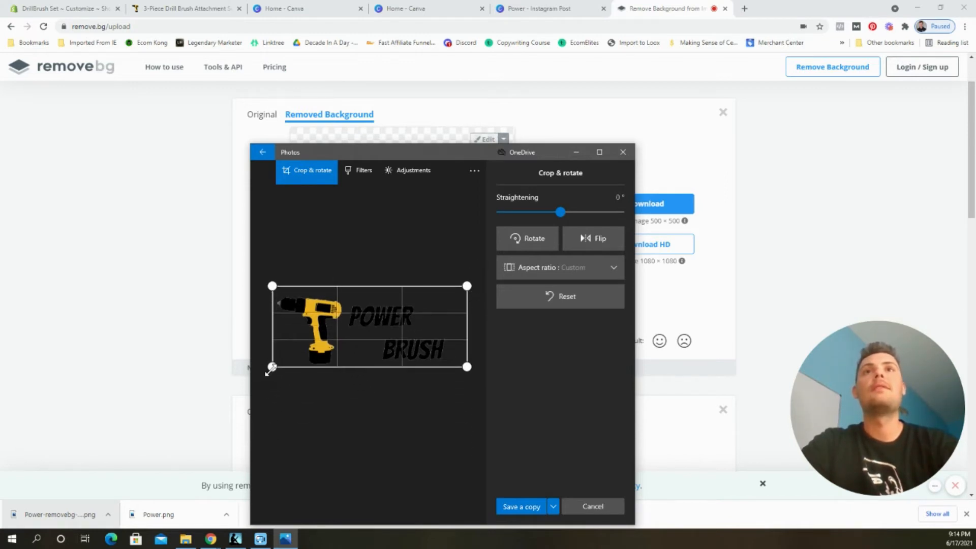
{"action": "left_click_drag", "start_coordinate": [271, 366], "coordinate": [266, 370]}
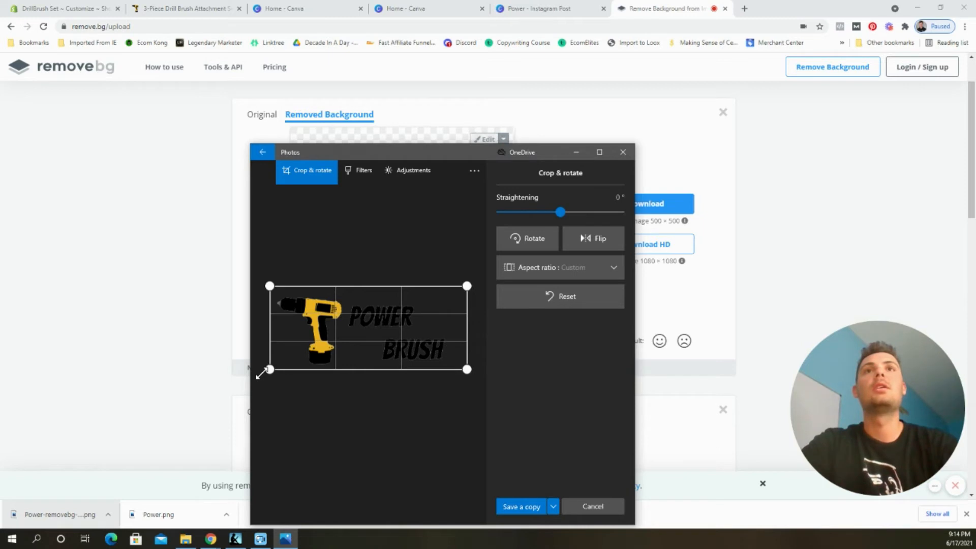
{"action": "left_click", "coordinate": [520, 506]}
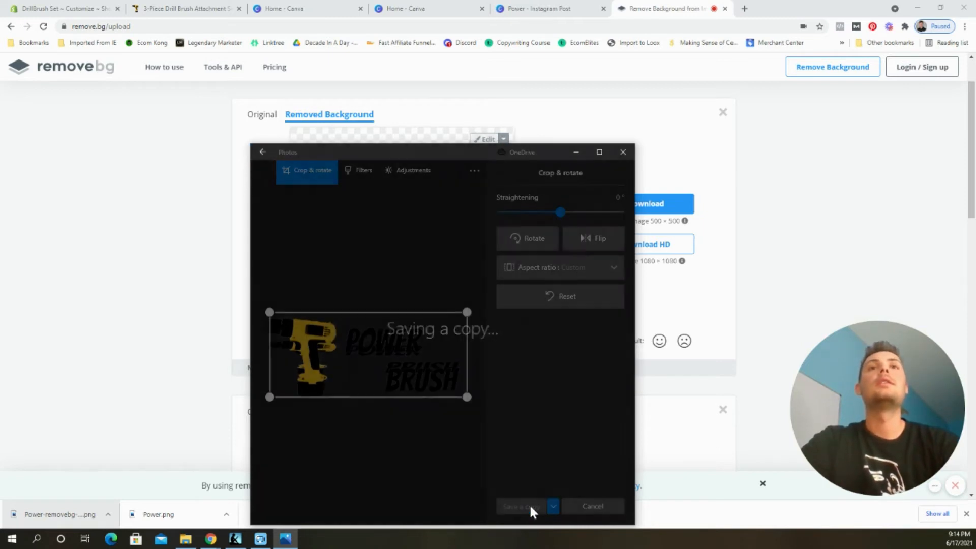
Step: Save the background-free logo into Downloads as a PNG named 'store'
{"action": "left_click", "coordinate": [519, 506]}
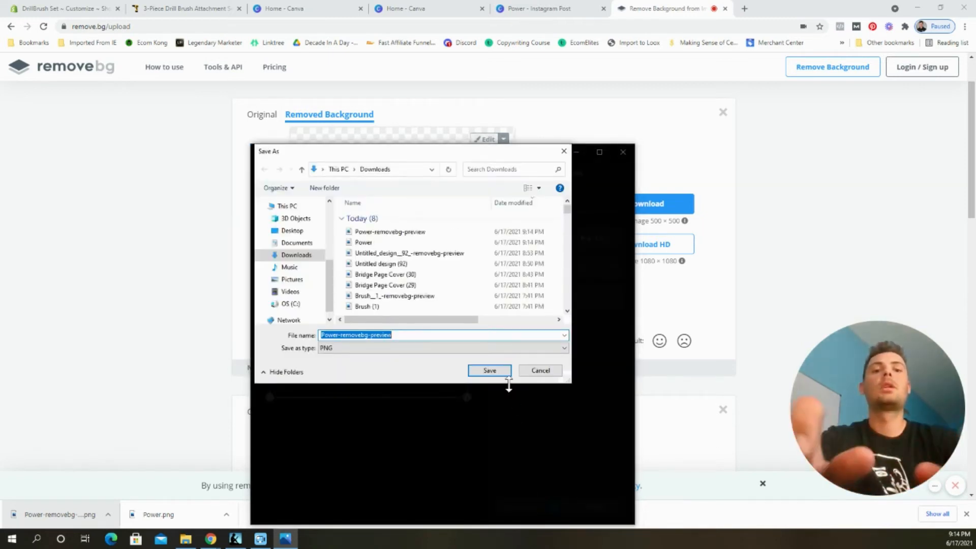
{"action": "type", "text": "store example lo"}
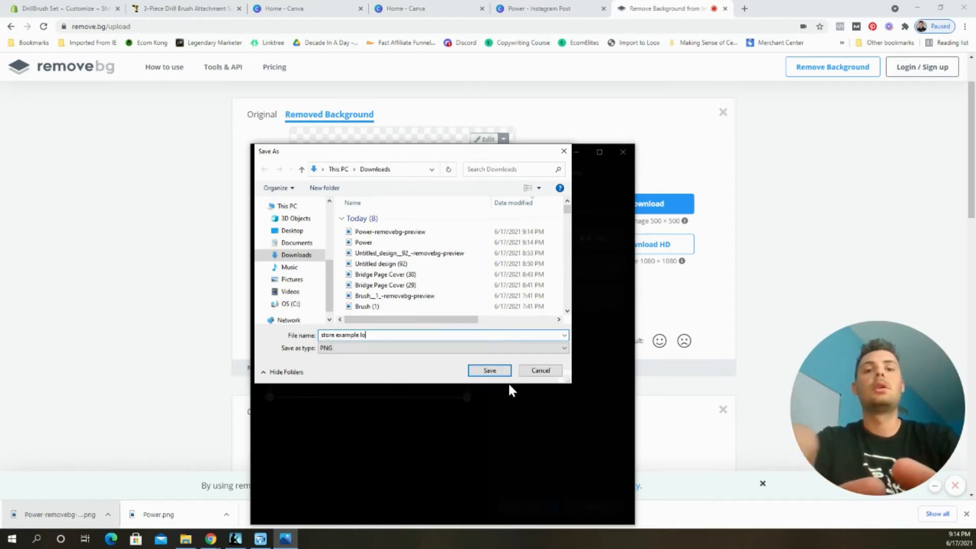
{"action": "left_click", "coordinate": [489, 370]}
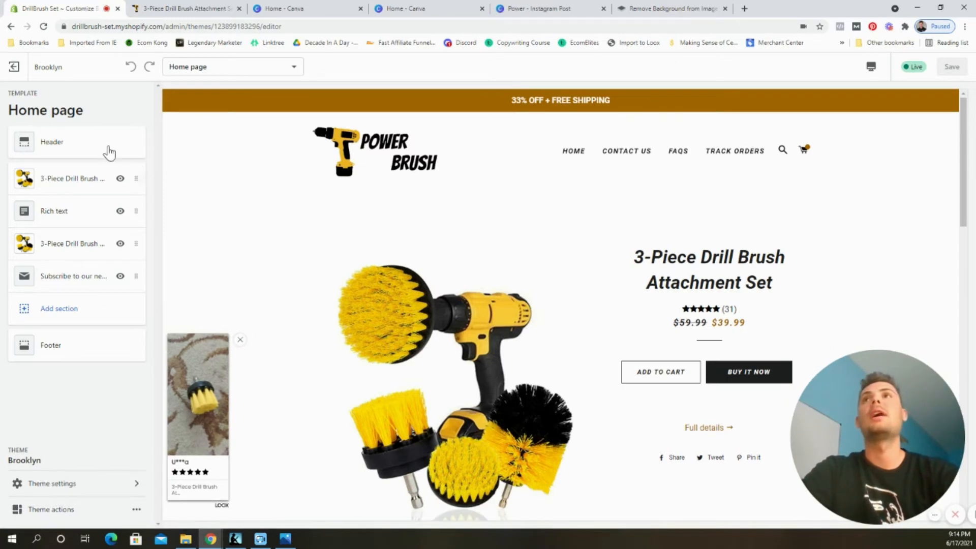
Step: Upload the new PNG as the Shopify header logo and save the theme
{"action": "left_click", "coordinate": [52, 142]}
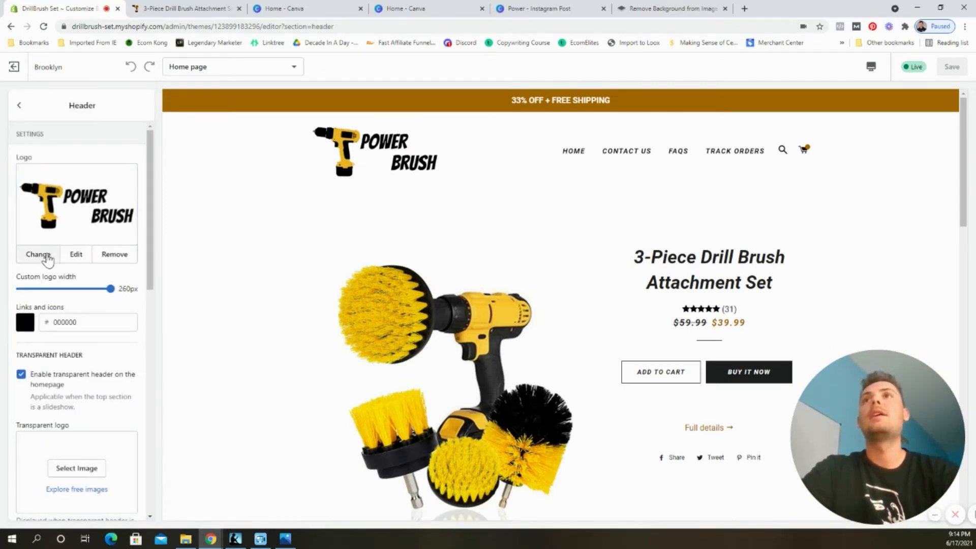
{"action": "left_click", "coordinate": [38, 254]}
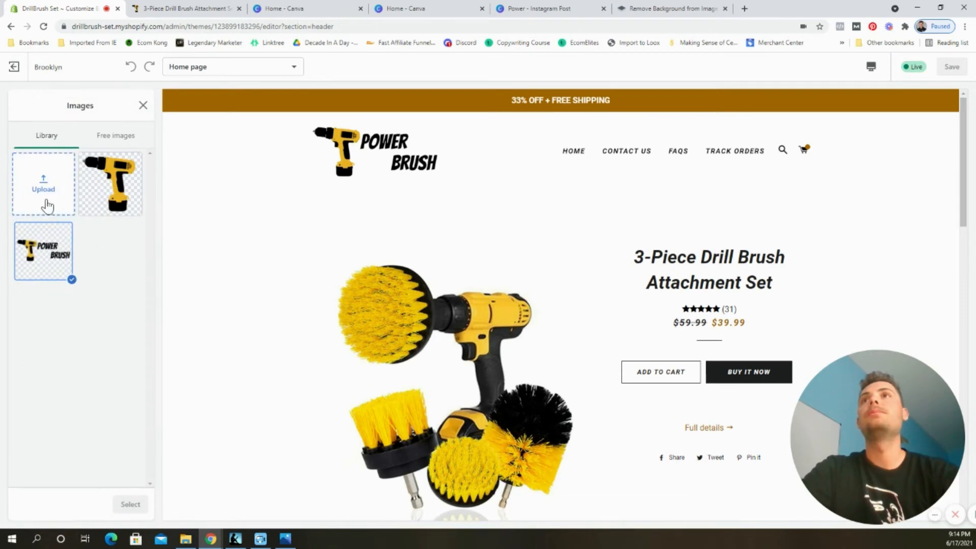
{"action": "left_click", "coordinate": [43, 184]}
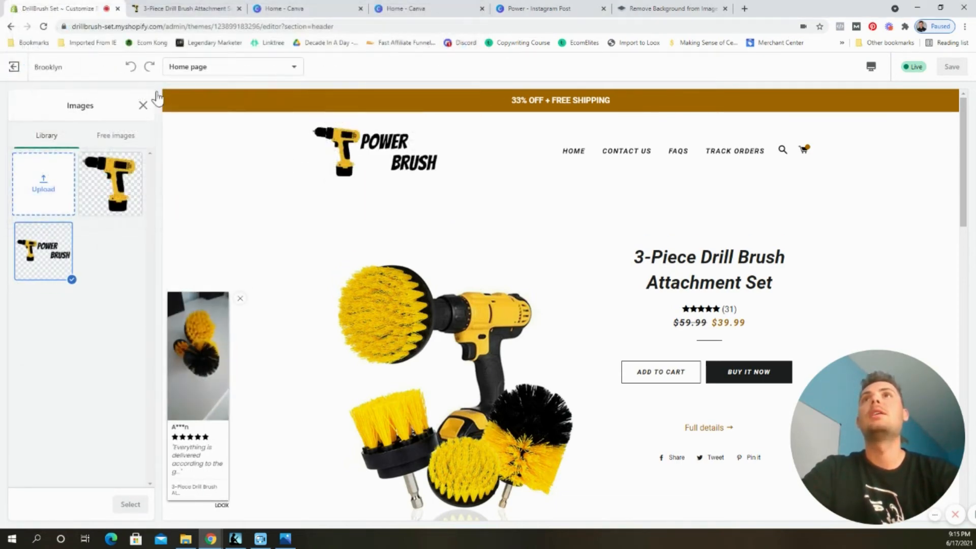
{"action": "left_click", "coordinate": [111, 252]}
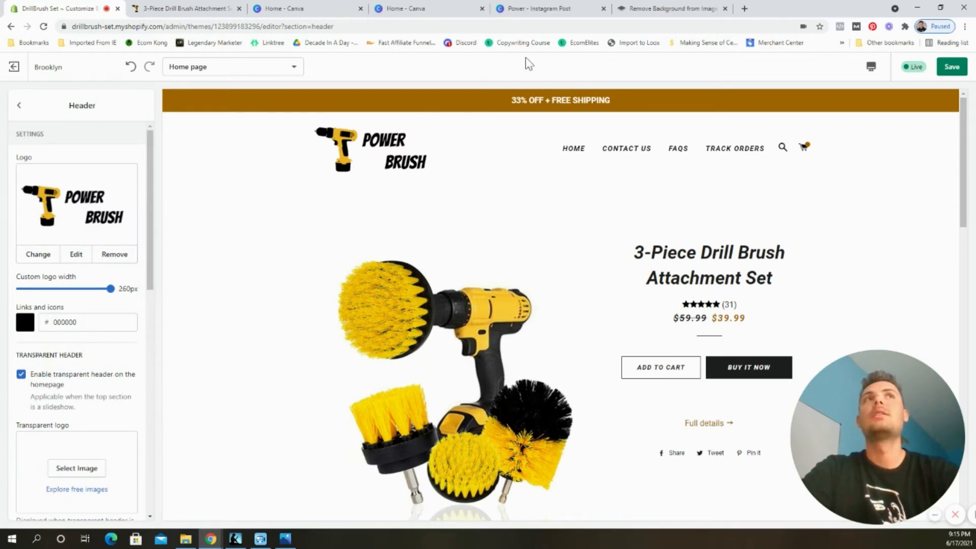
{"action": "left_click", "coordinate": [951, 67]}
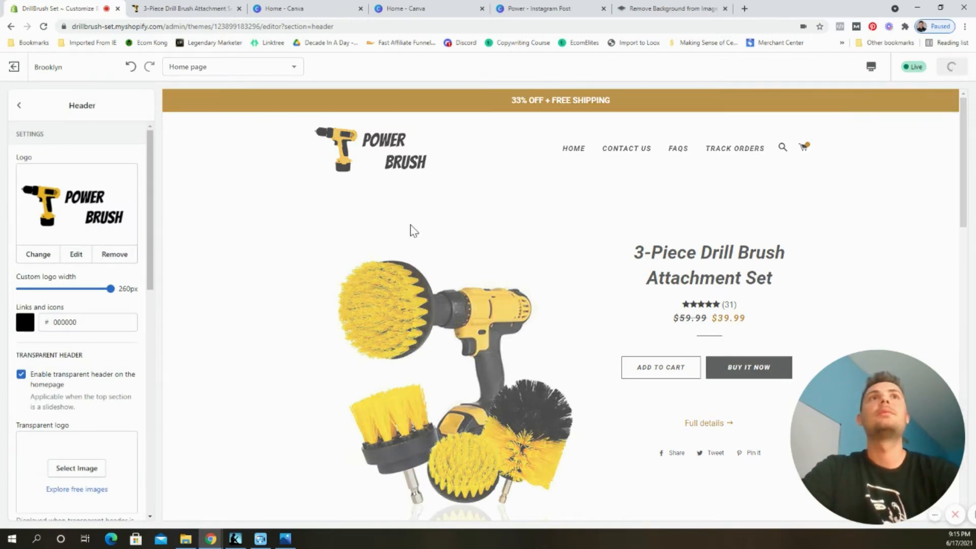
{"action": "left_click", "coordinate": [952, 67]}
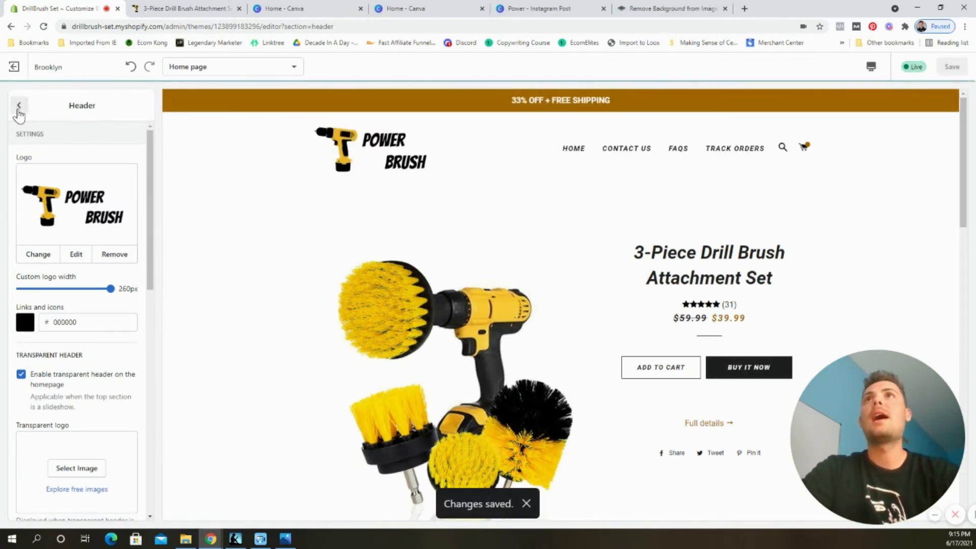
Step: Return to the section list and switch to the store's product page preview
{"action": "left_click", "coordinate": [18, 105]}
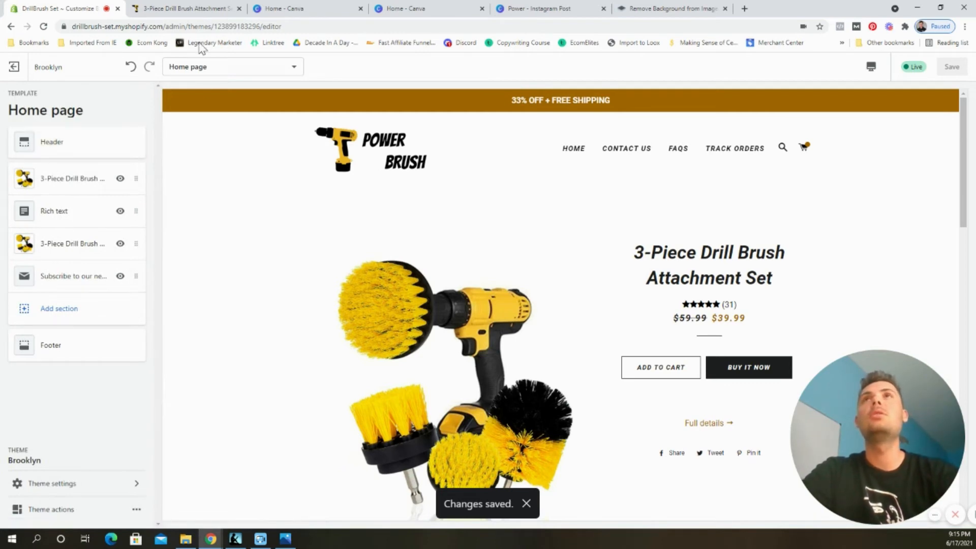
{"action": "left_click", "coordinate": [184, 8]}
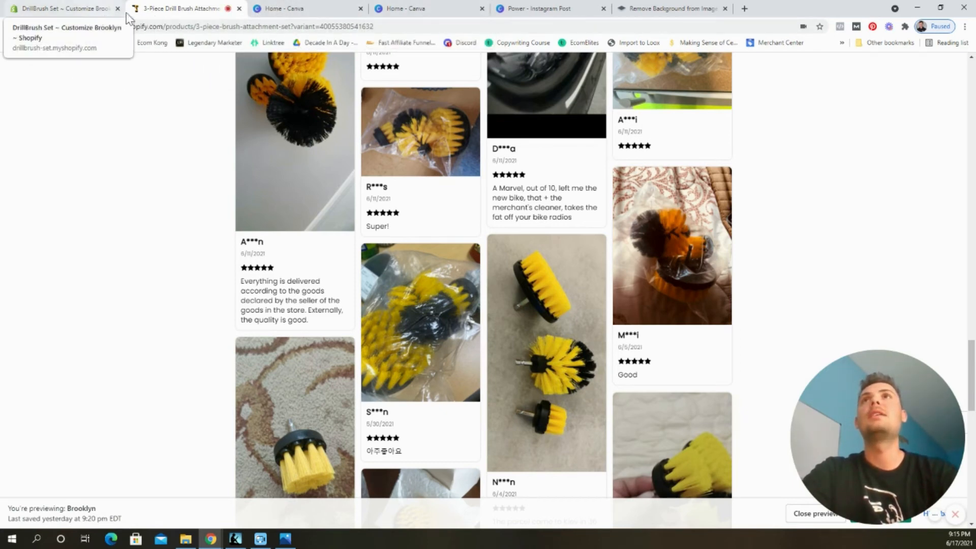
Step: Switch to the Power design tab in Canva
{"action": "left_click", "coordinate": [62, 8]}
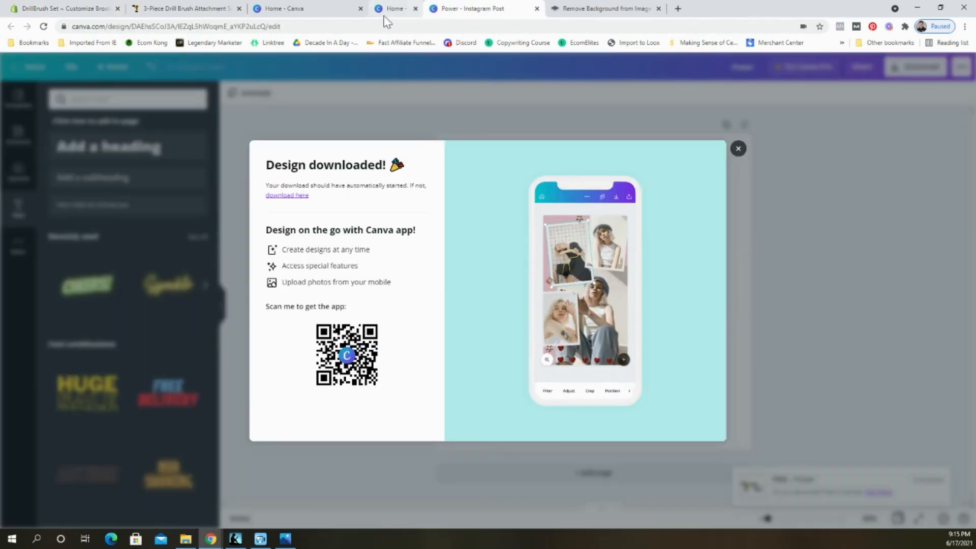
Step: Dismiss the popup, scale the drill up to fill the page, and download it as a PNG
{"action": "left_click", "coordinate": [738, 148]}
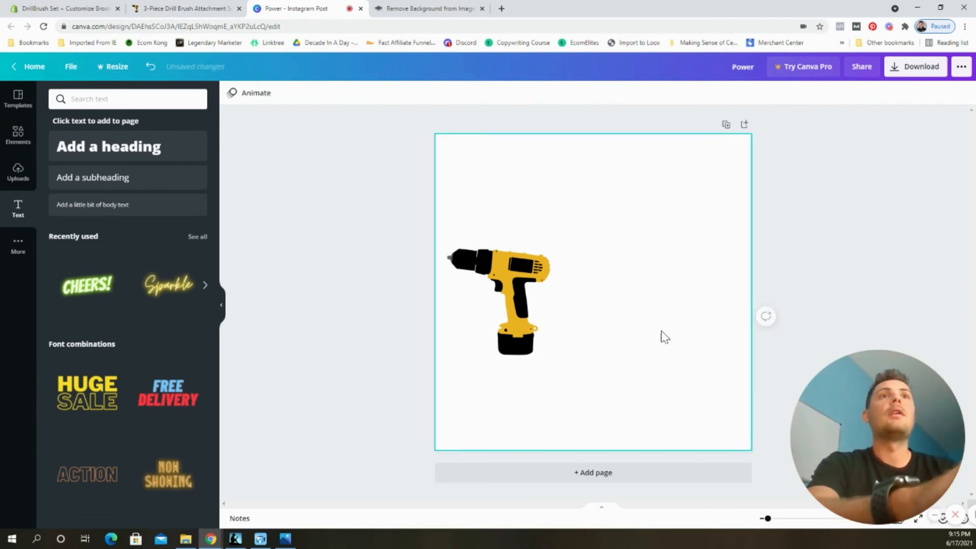
{"action": "left_click_drag", "start_coordinate": [549, 353], "coordinate": [728, 408]}
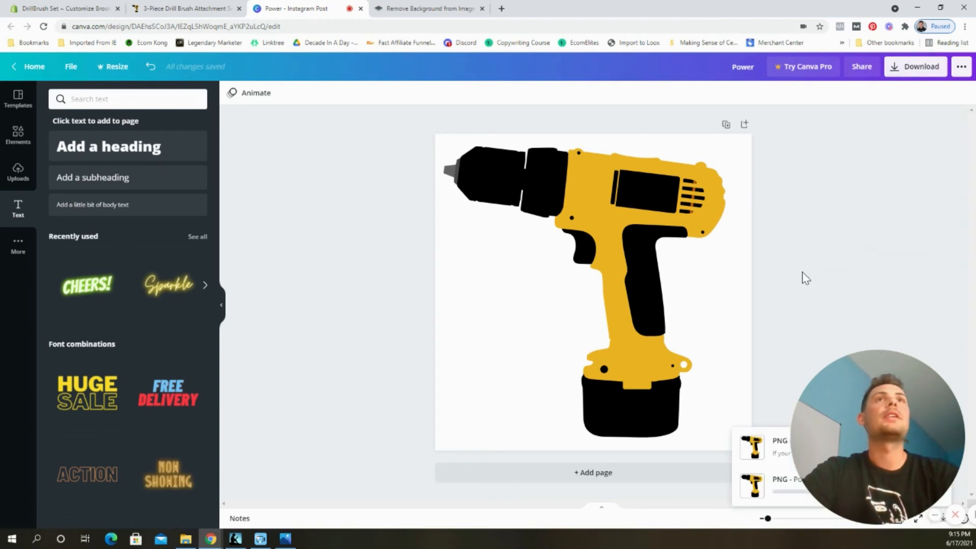
{"action": "left_click", "coordinate": [915, 67]}
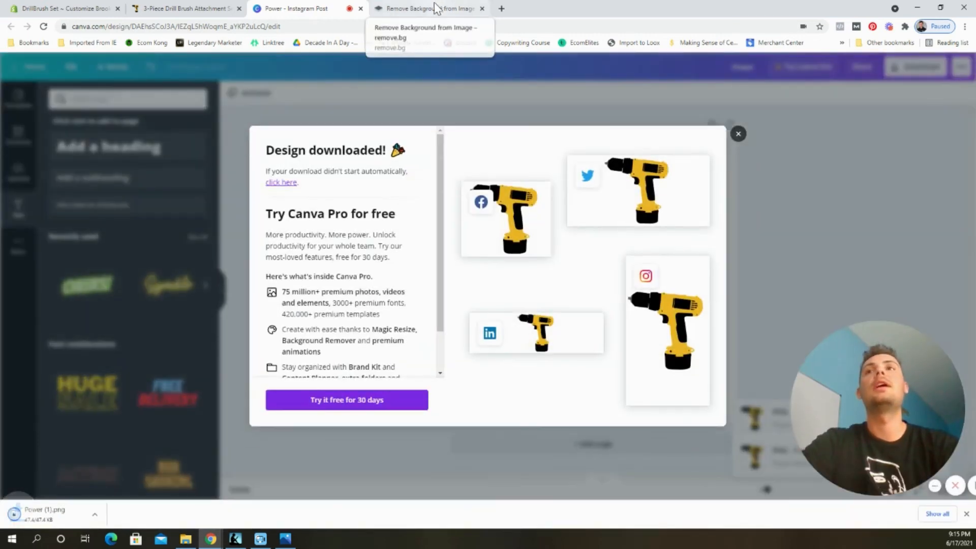
Step: Download the transparent drill-only PNG from remove.bg and return to the Shopify theme editor
{"action": "left_click", "coordinate": [423, 8]}
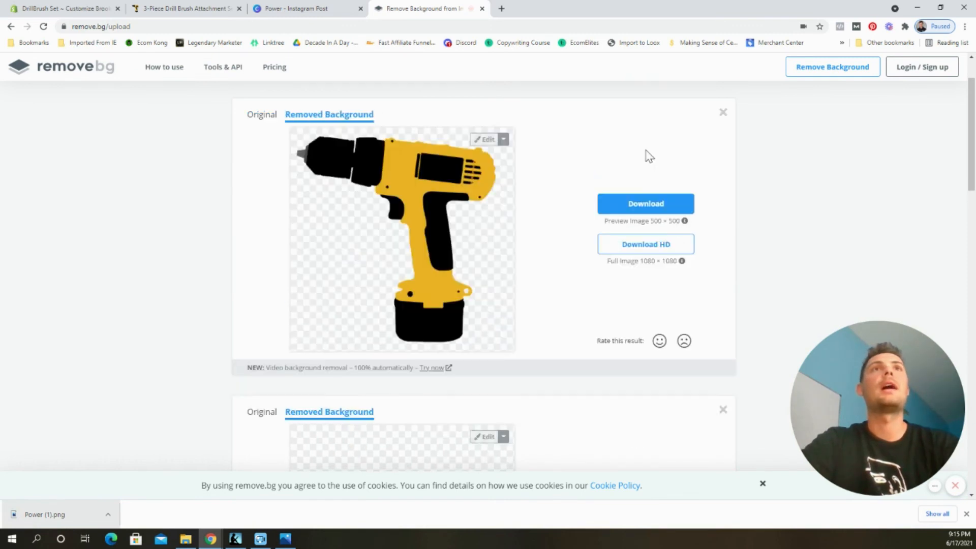
{"action": "left_click", "coordinate": [645, 203]}
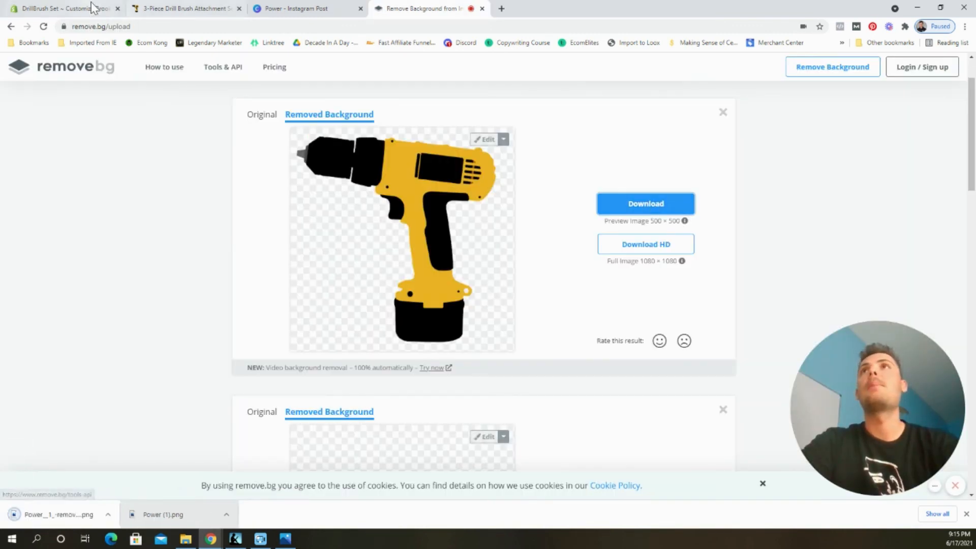
{"action": "left_click", "coordinate": [59, 9]}
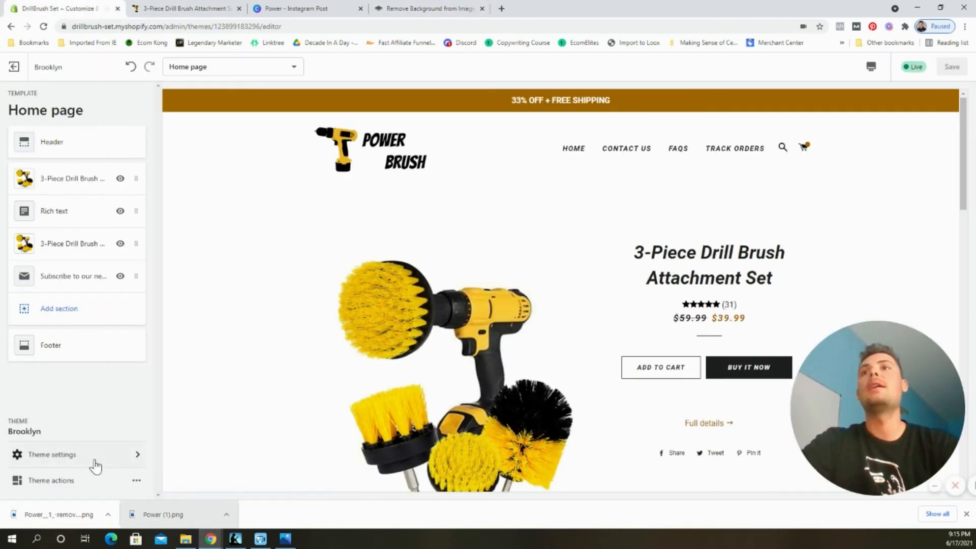
Step: Upload the drill PNG as the favicon in Theme settings and save the theme
{"action": "left_click", "coordinate": [52, 453]}
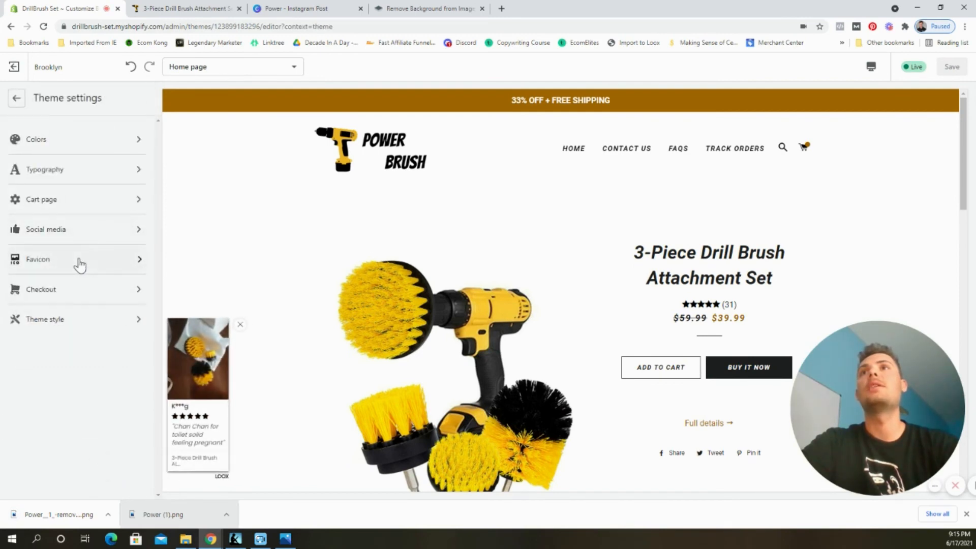
{"action": "left_click", "coordinate": [38, 259]}
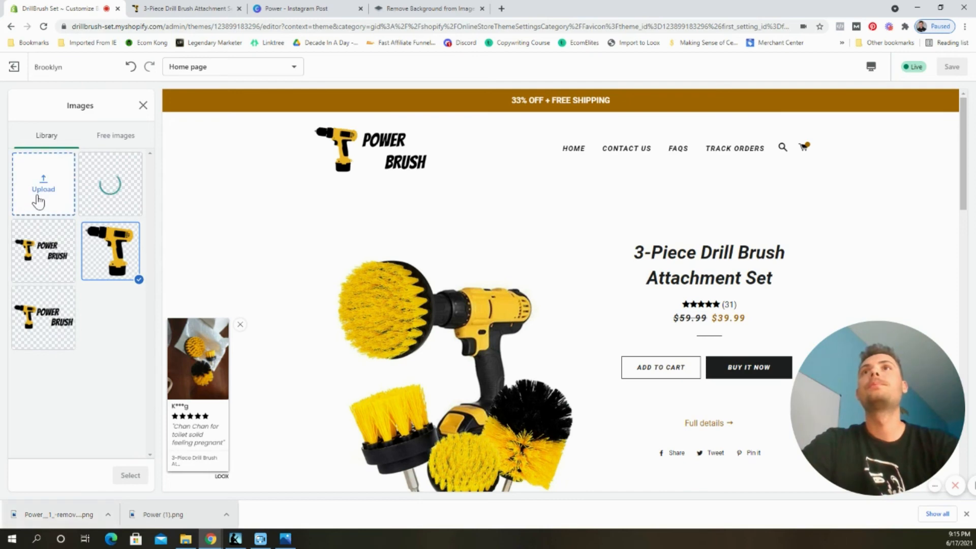
{"action": "left_click", "coordinate": [110, 182]}
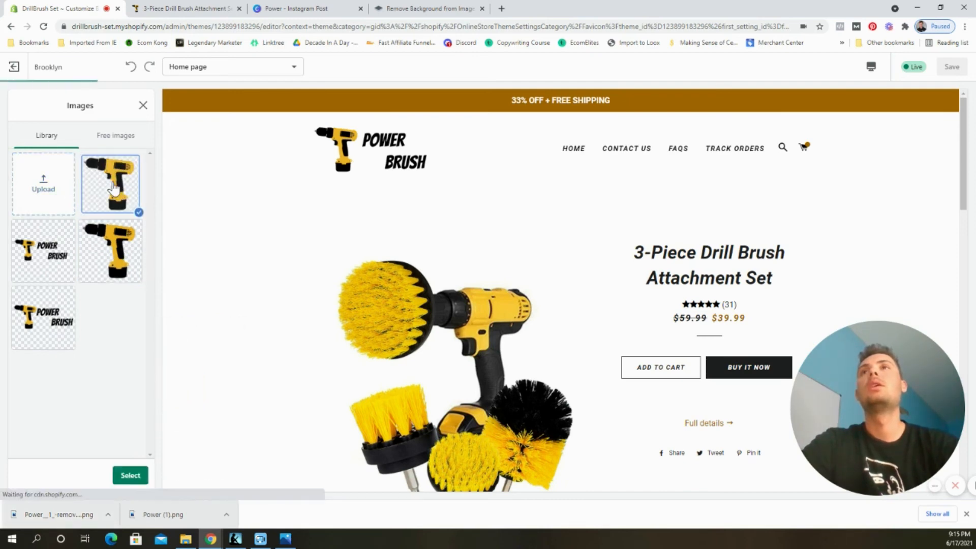
{"action": "left_click", "coordinate": [129, 475]}
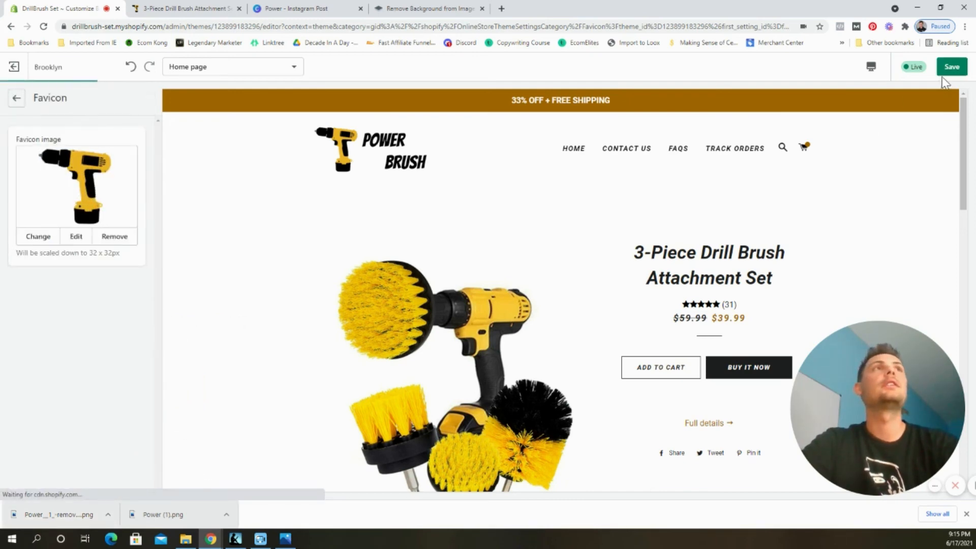
{"action": "left_click", "coordinate": [952, 67]}
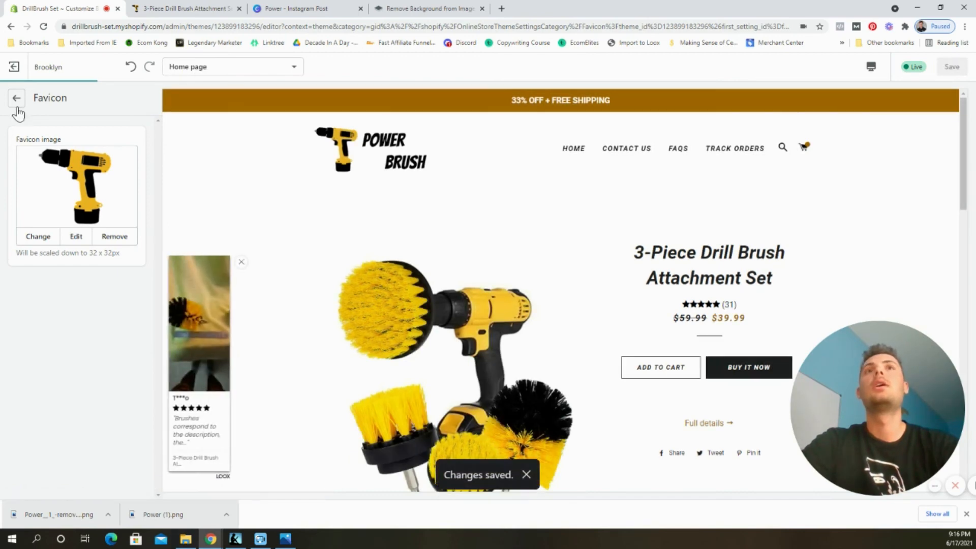
Step: Return to the home page section list and switch to the store's product page
{"action": "left_click", "coordinate": [16, 97]}
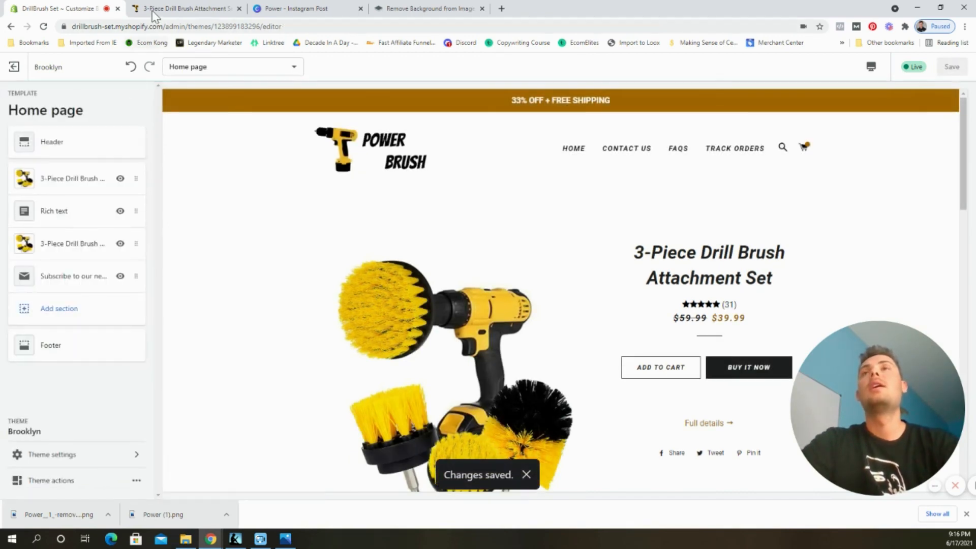
{"action": "left_click", "coordinate": [184, 8]}
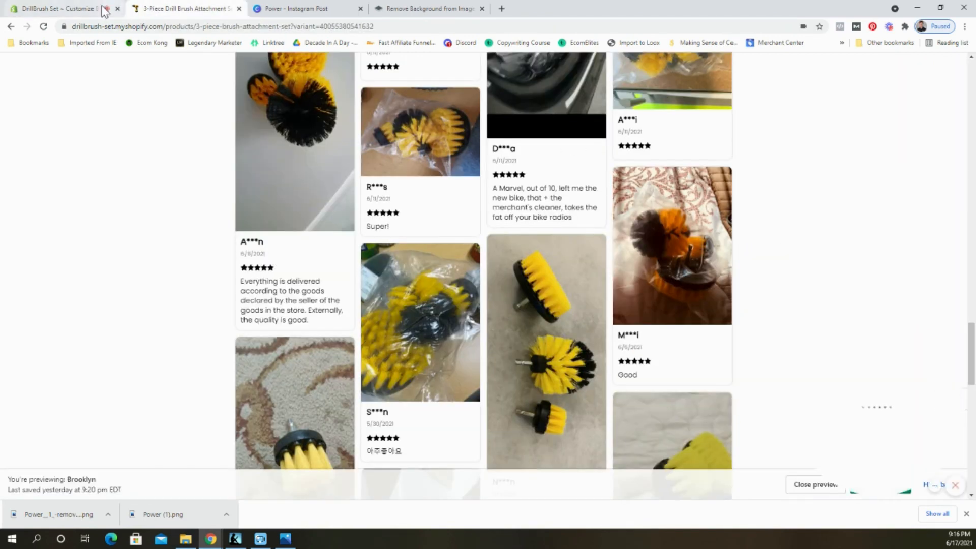
Step: Switch back to the Customize Brooklyn theme editor on the Power Brush home page
{"action": "left_click", "coordinate": [59, 8]}
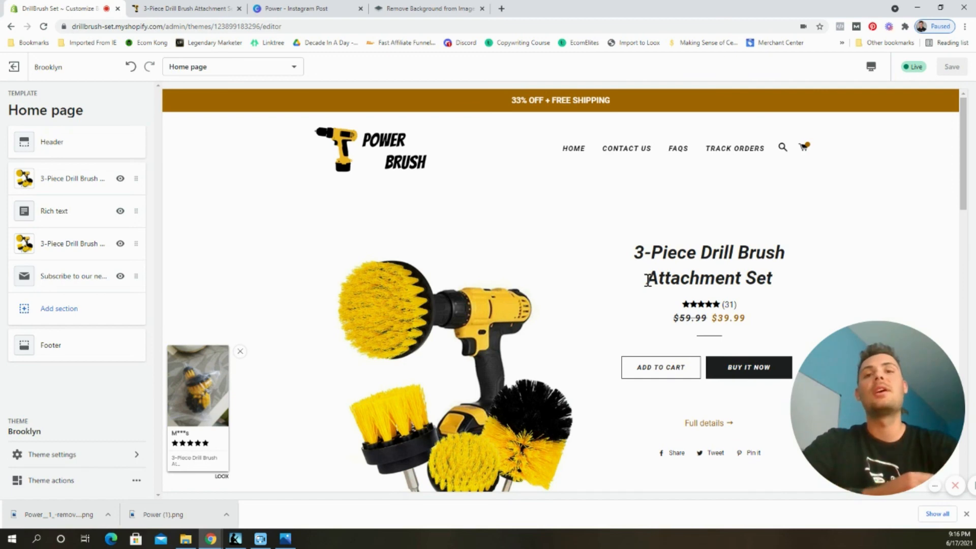
{"action": "mouse_move", "coordinate": [645, 293]}
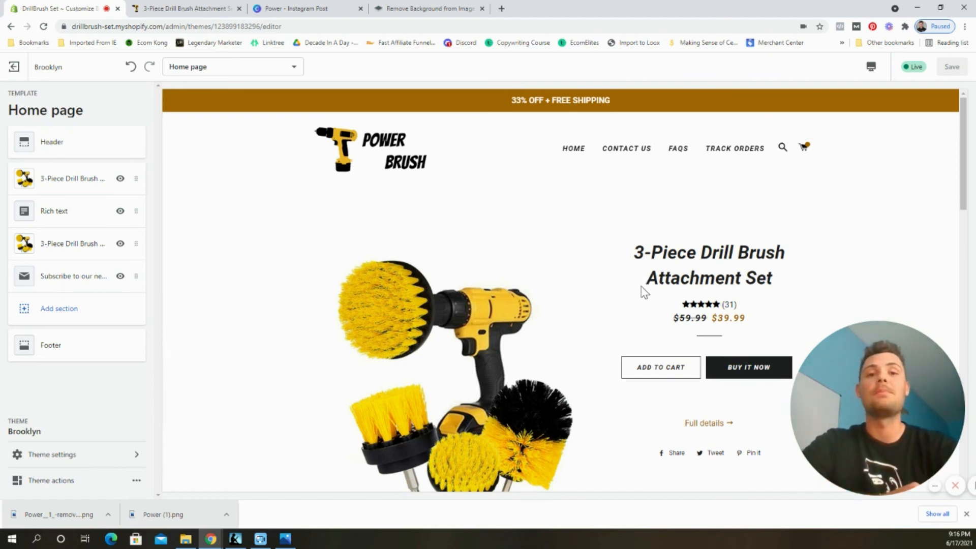